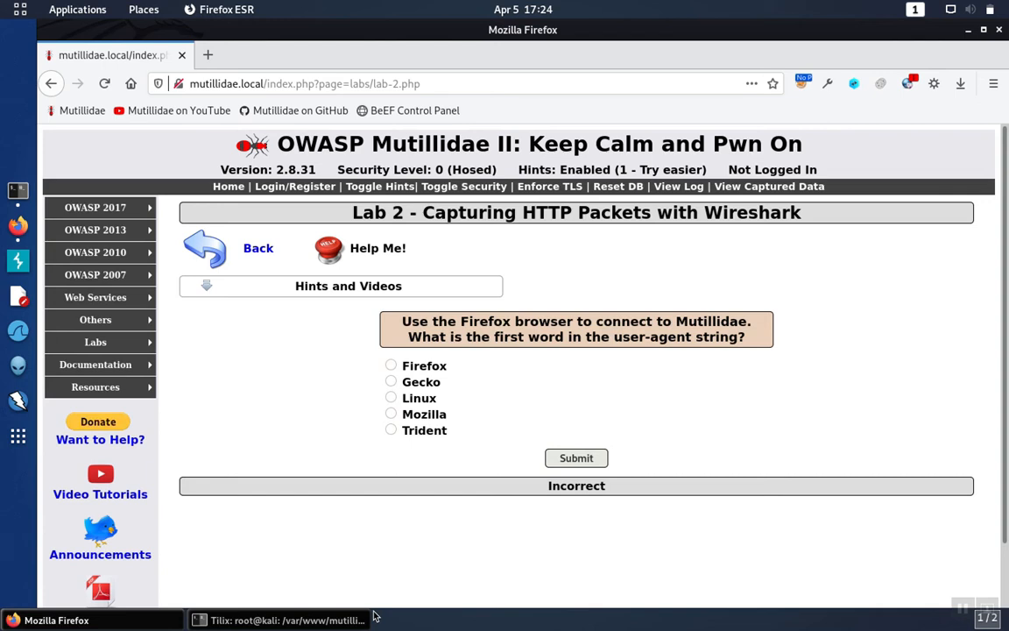
{"action": "mouse_move", "coordinate": [455, 367]}
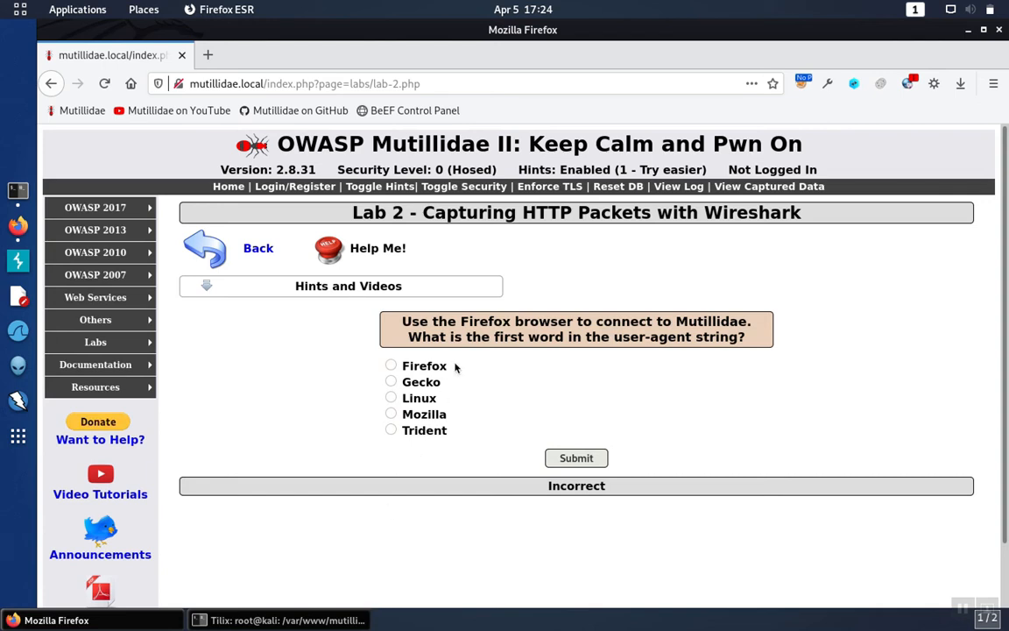
{"action": "mouse_move", "coordinate": [613, 323]}
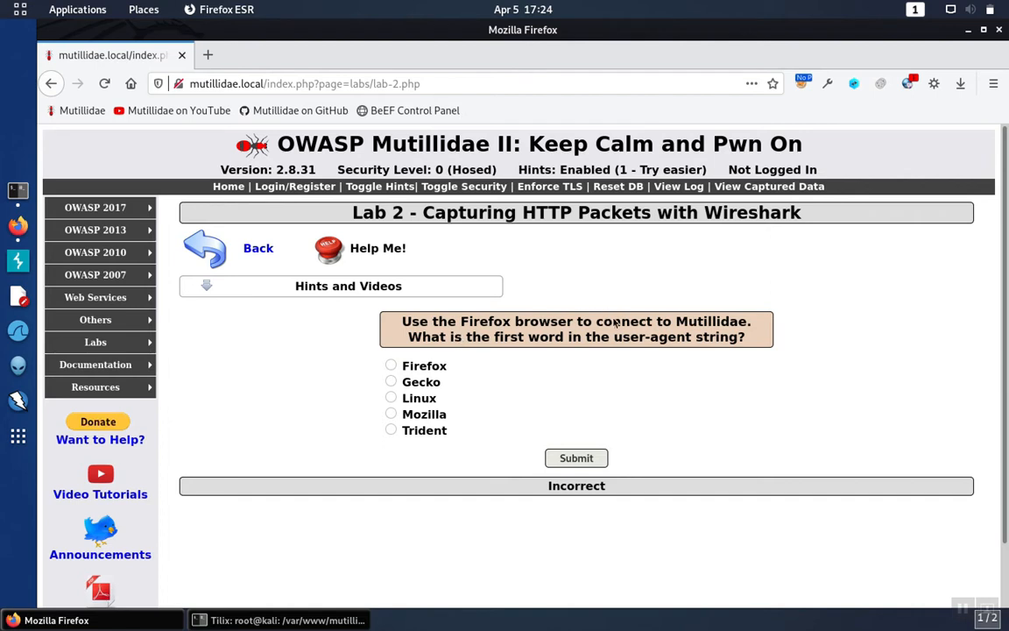
{"action": "mouse_move", "coordinate": [697, 324]}
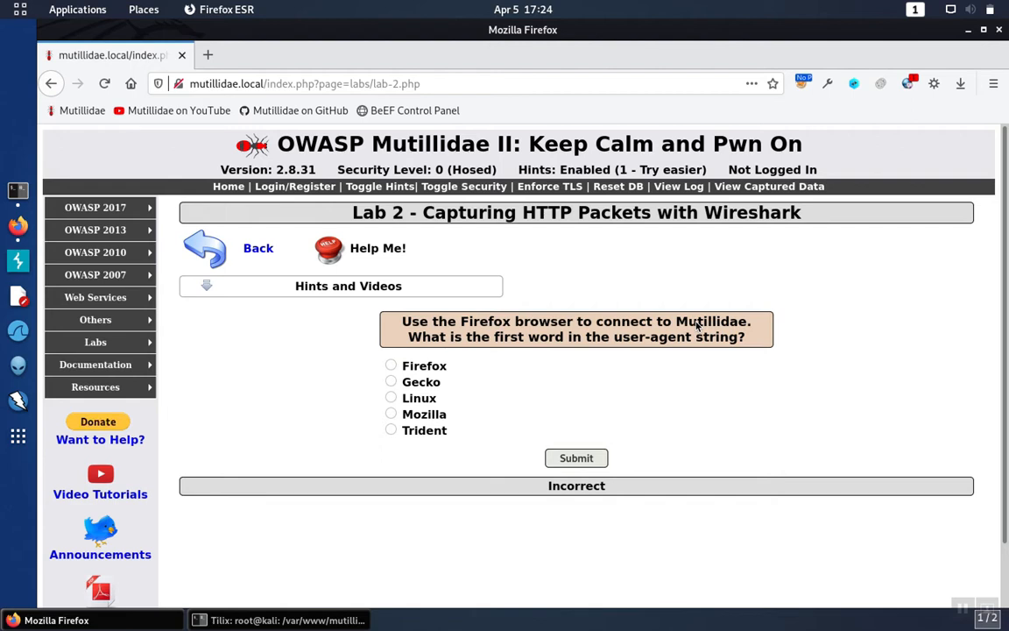
{"action": "mouse_move", "coordinate": [729, 219]}
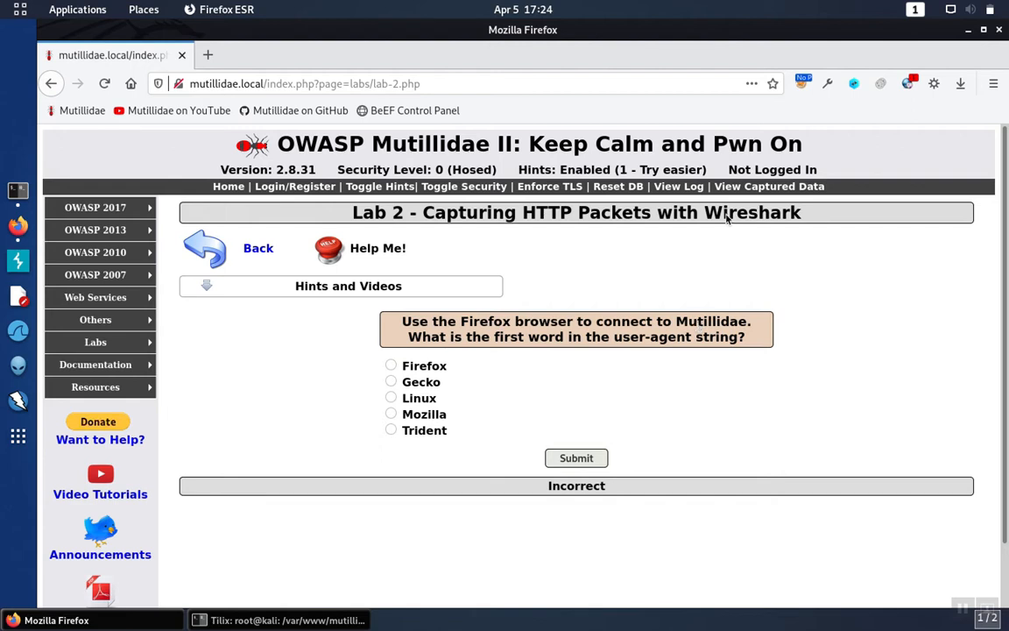
Leave the Lab 2 question unanswered and bring up a root Tilix terminal over the page
{"action": "double_click", "coordinate": [751, 212]}
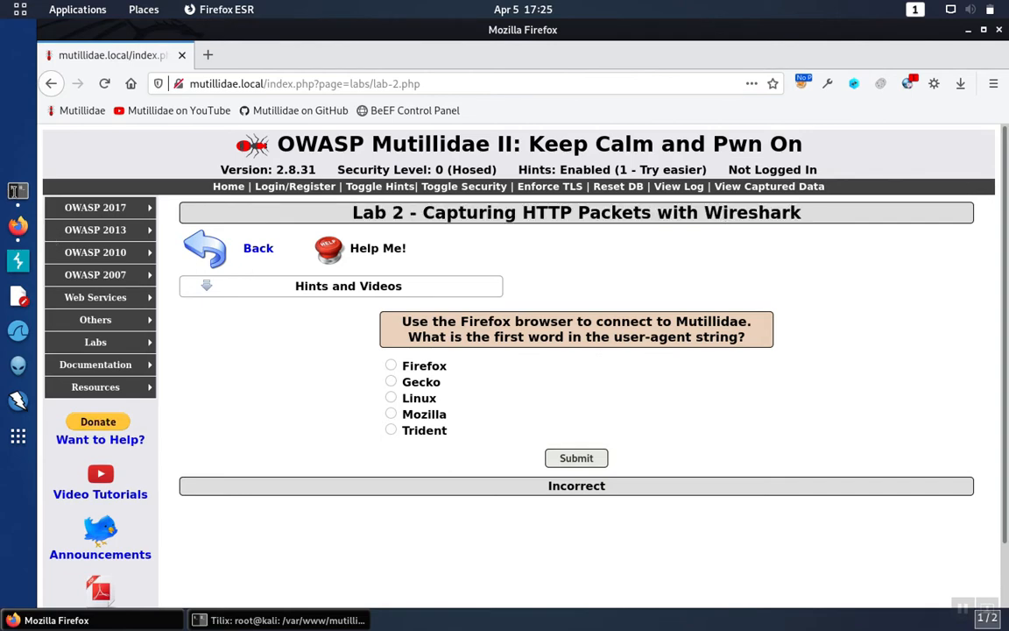
{"action": "left_click", "coordinate": [280, 620]}
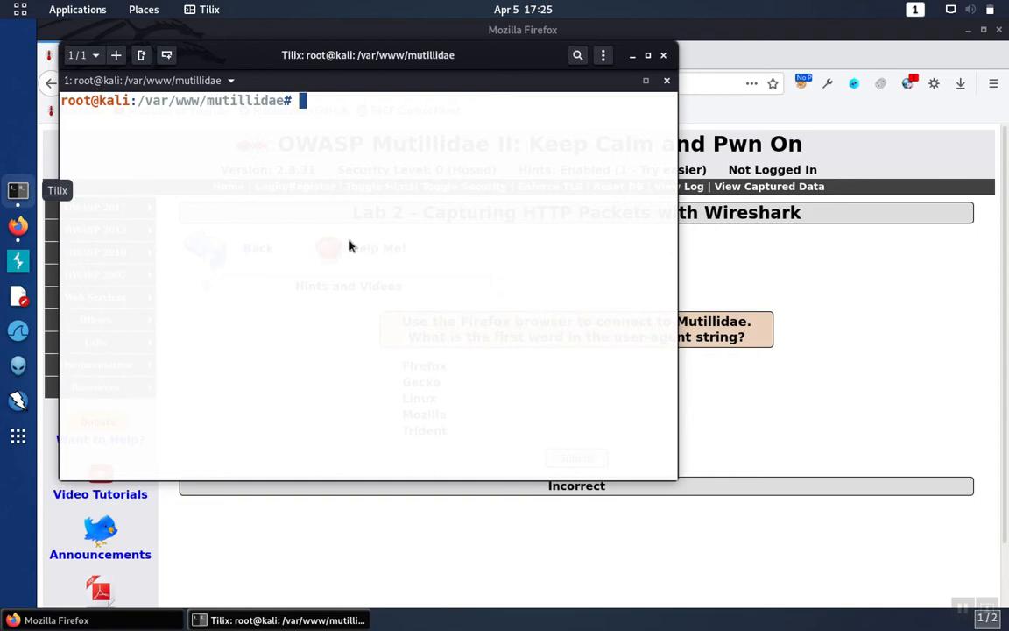
Run 'tcpdump -v -D' to list capture interfaces eth0, any and lo
{"action": "type", "text": "t"}
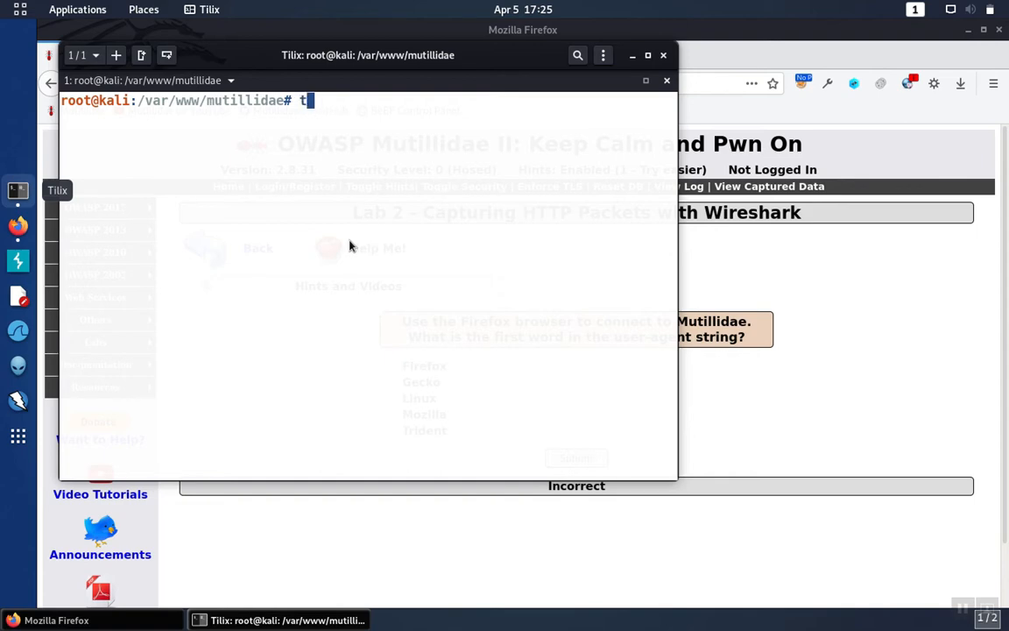
{"action": "type", "text": "cpdump"}
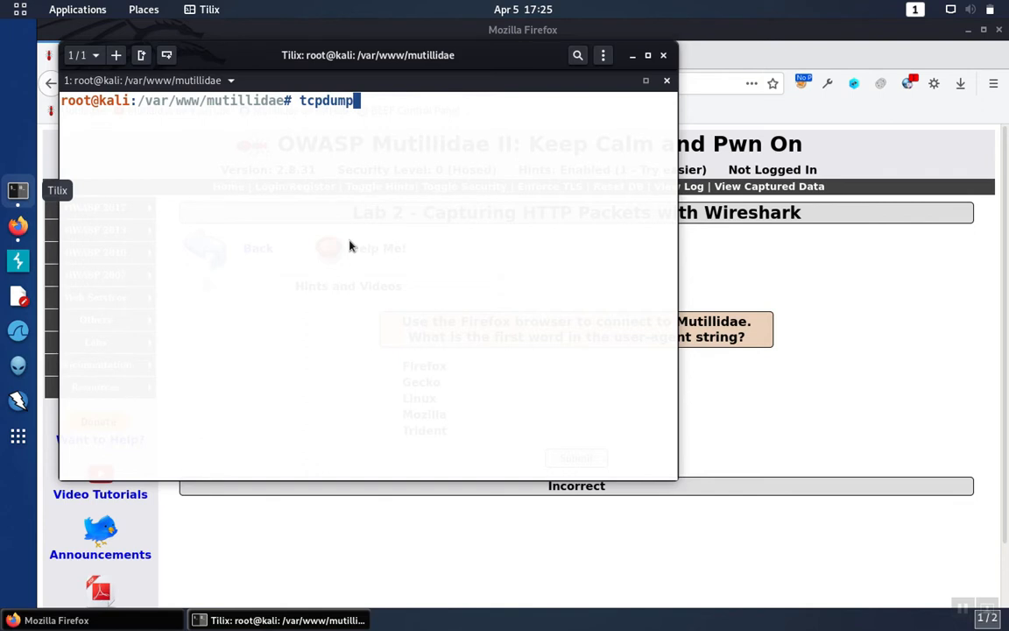
{"action": "type", "text": "-v"}
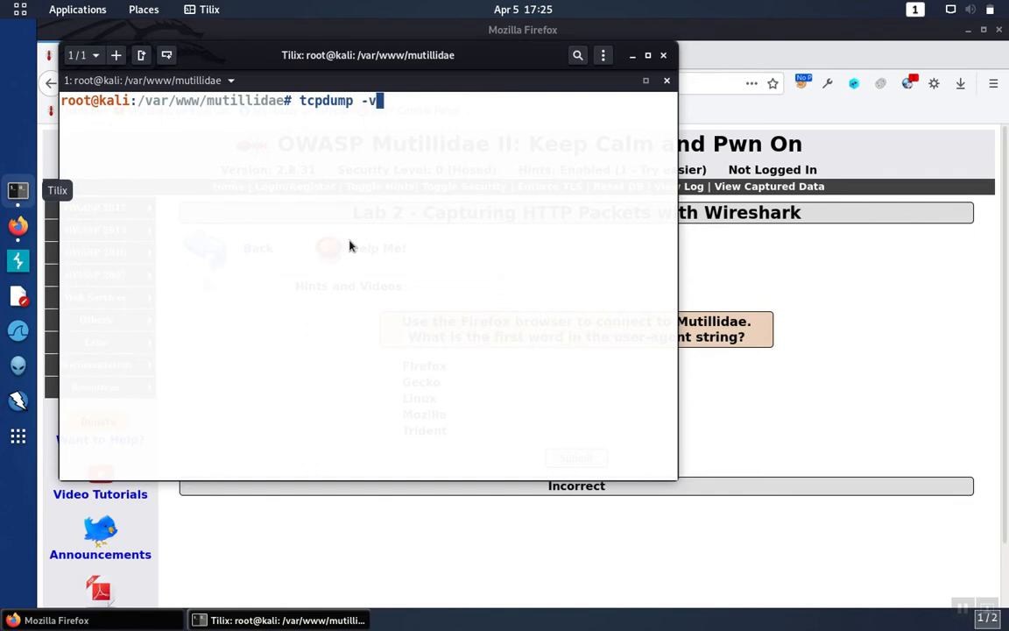
{"action": "type", "text": "-"}
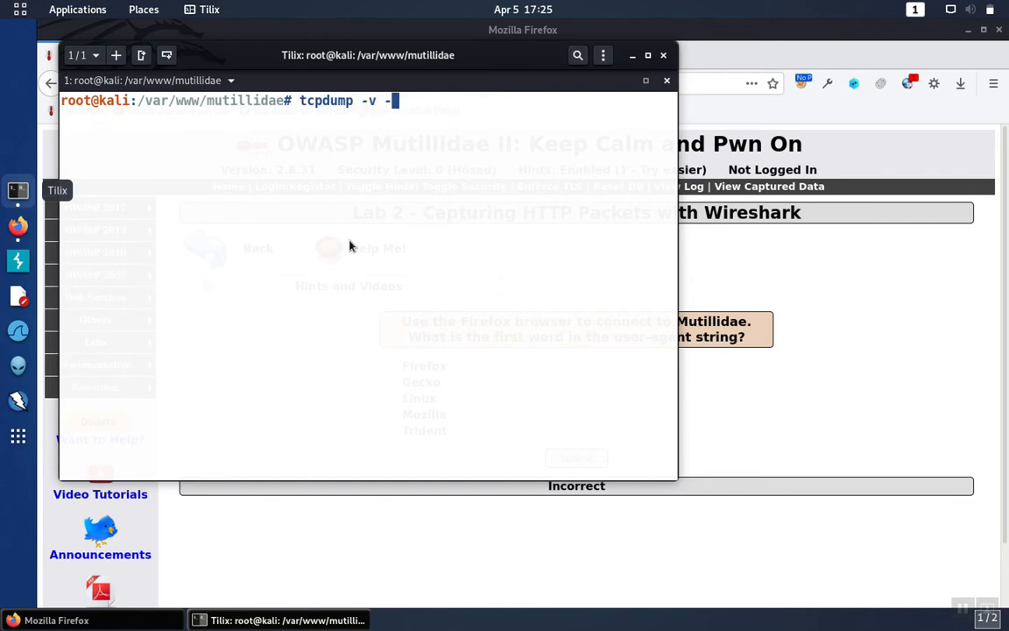
{"action": "type", "text": "D"}
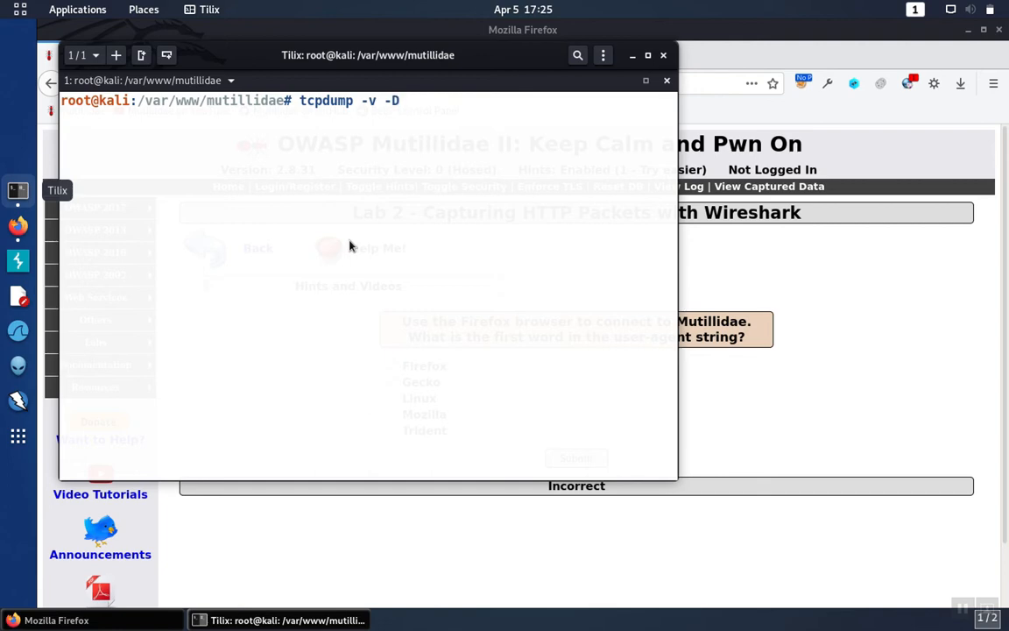
{"action": "key", "text": "Return"}
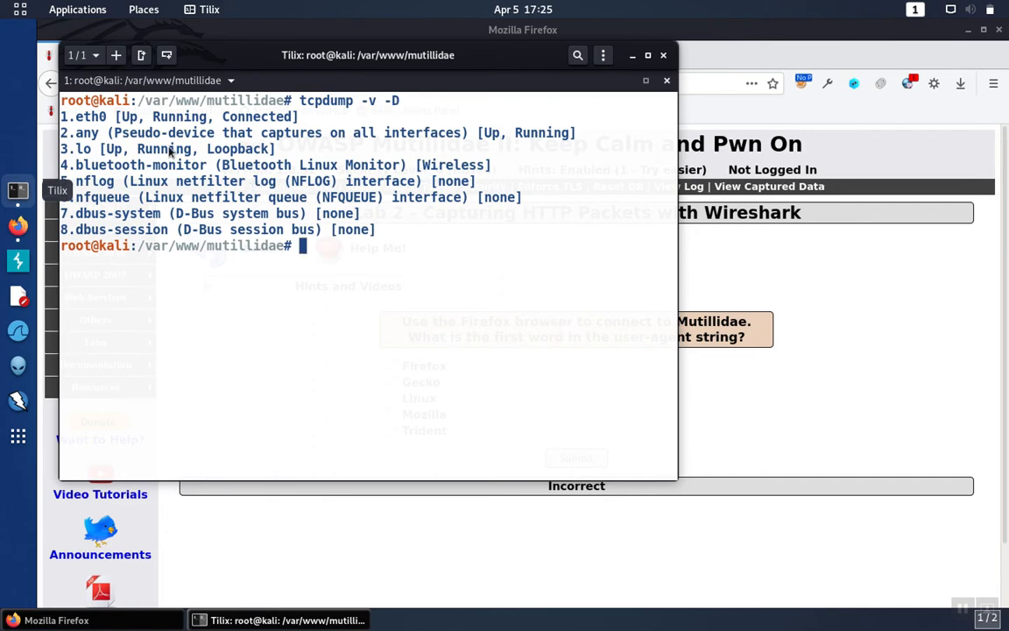
{"action": "mouse_move", "coordinate": [480, 230]}
{"action": "type", "text": "tcpdump -v -"}
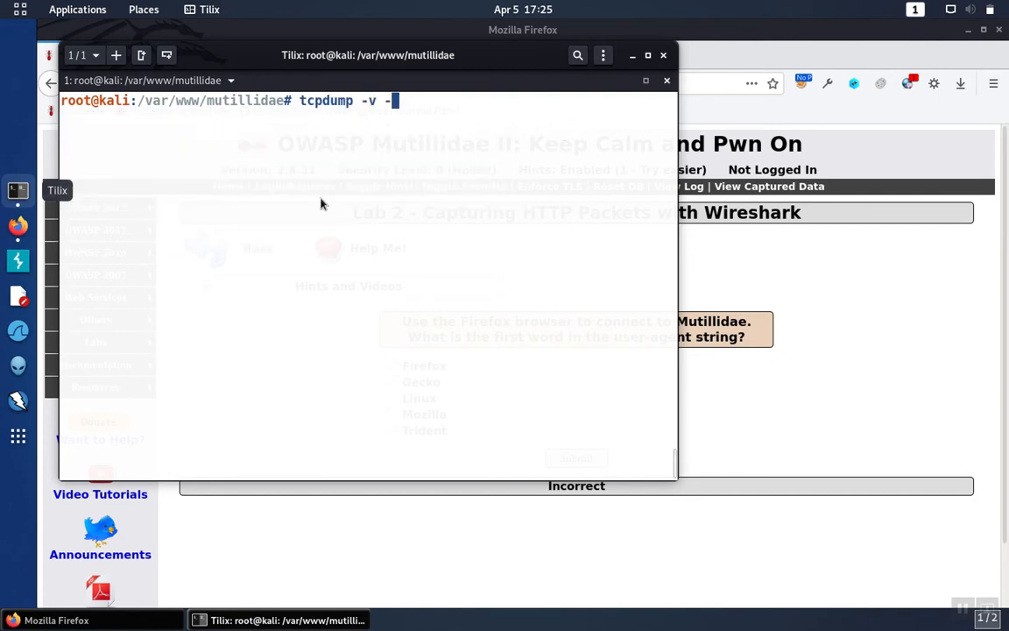
Run 'tcpdump -v -i lo -w /tmp/packets' to capture loopback traffic into /tmp/packets
{"action": "type", "text": "i lo"}
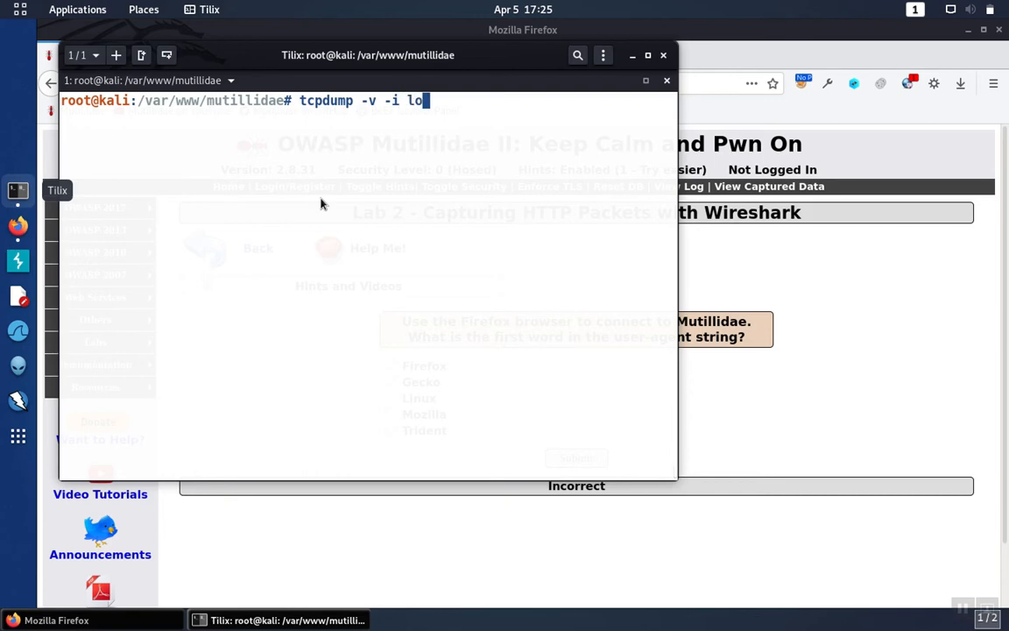
{"action": "type", "text": "-w"}
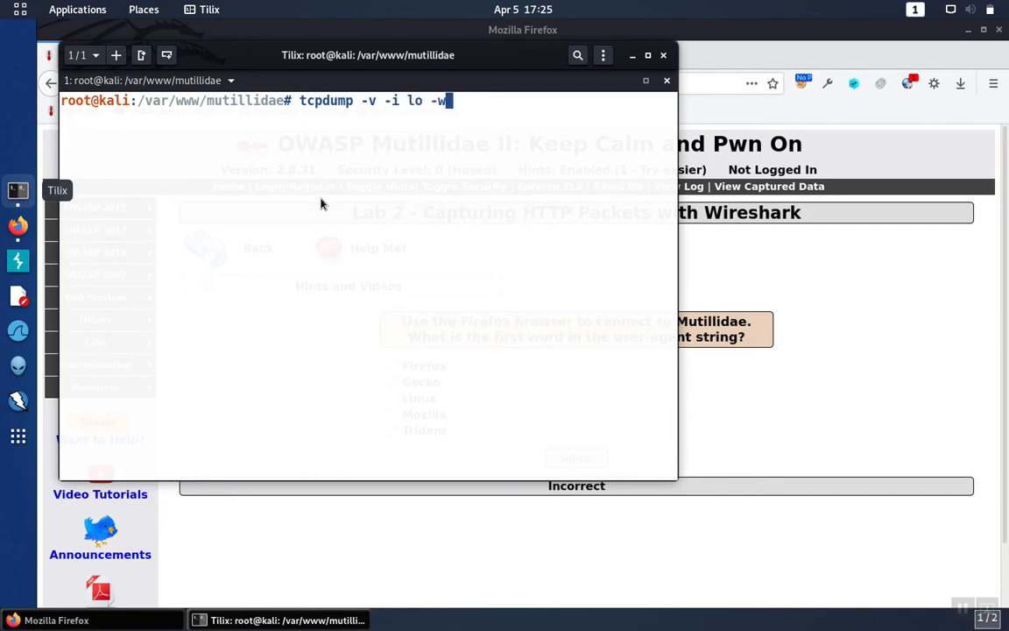
{"action": "type", "text": "/tmp/pa"}
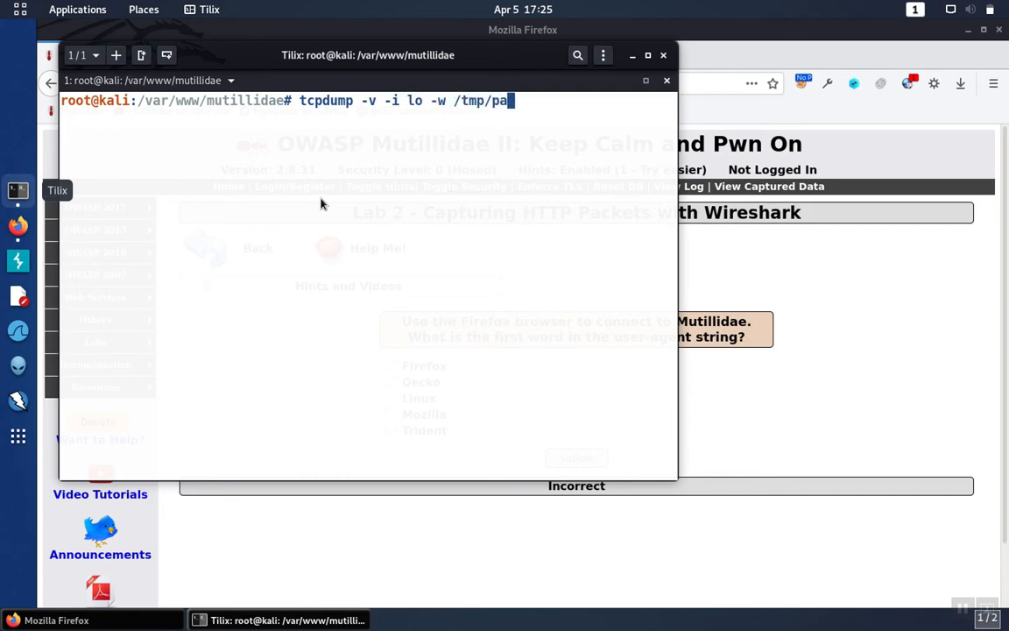
{"action": "type", "text": "ckets"}
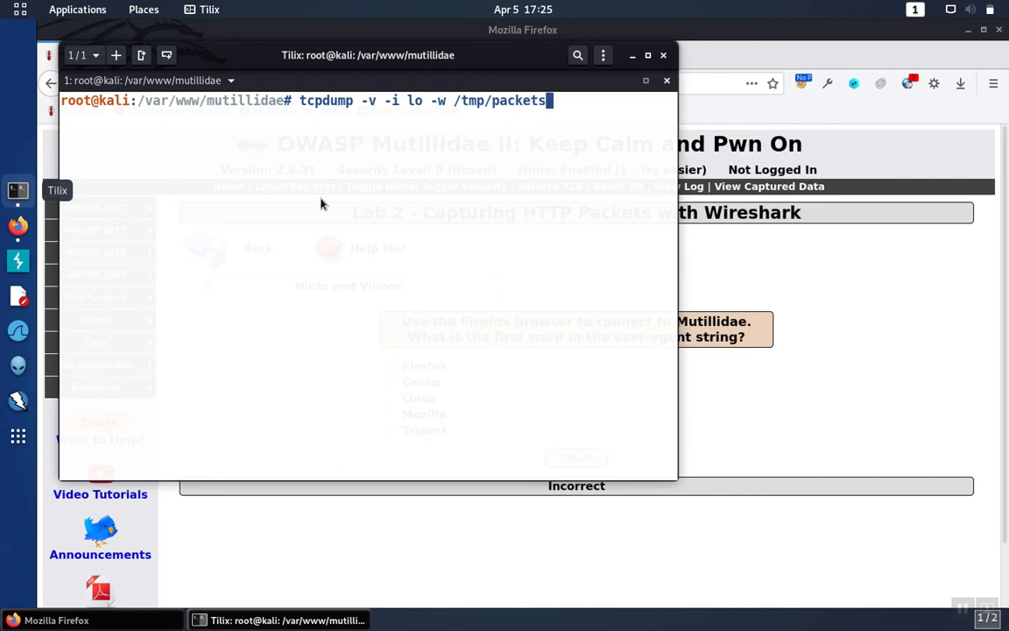
{"action": "key", "text": "Return"}
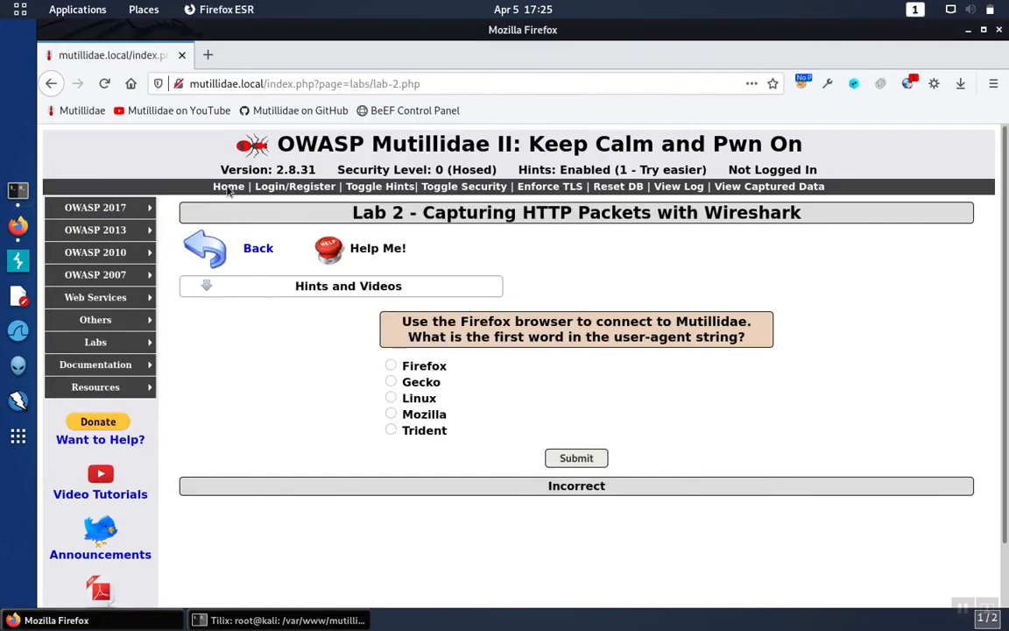
Reload the Mutillidae home page to generate traffic, then return to the running capture
{"action": "left_click", "coordinate": [228, 186]}
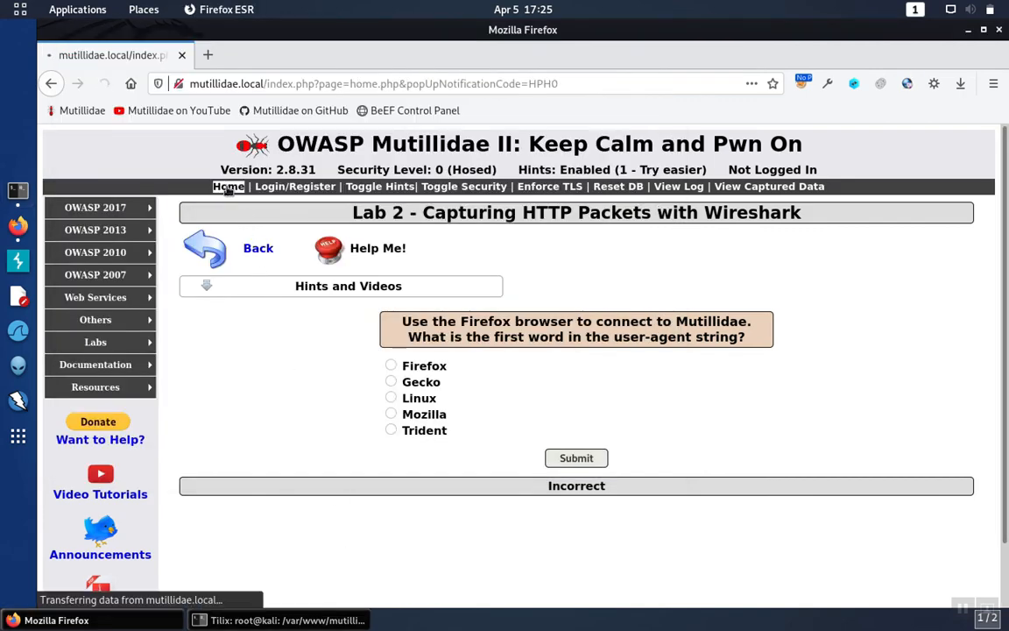
{"action": "left_click", "coordinate": [228, 186]}
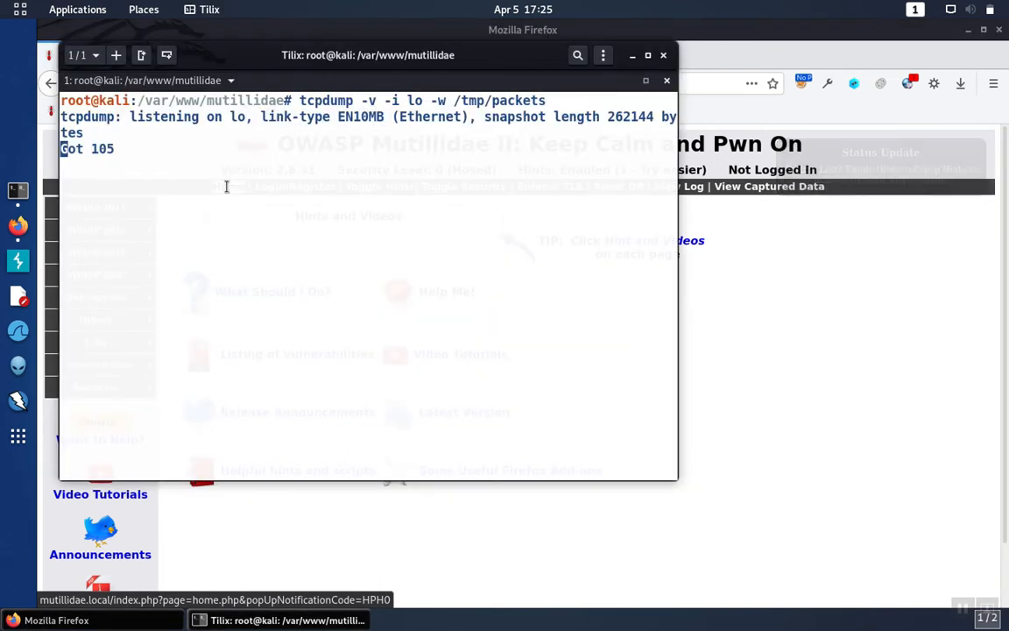
Stop tcpdump at 111 packets and open /tmp/packets in Wireshark
{"action": "key", "text": "ctrl+c"}
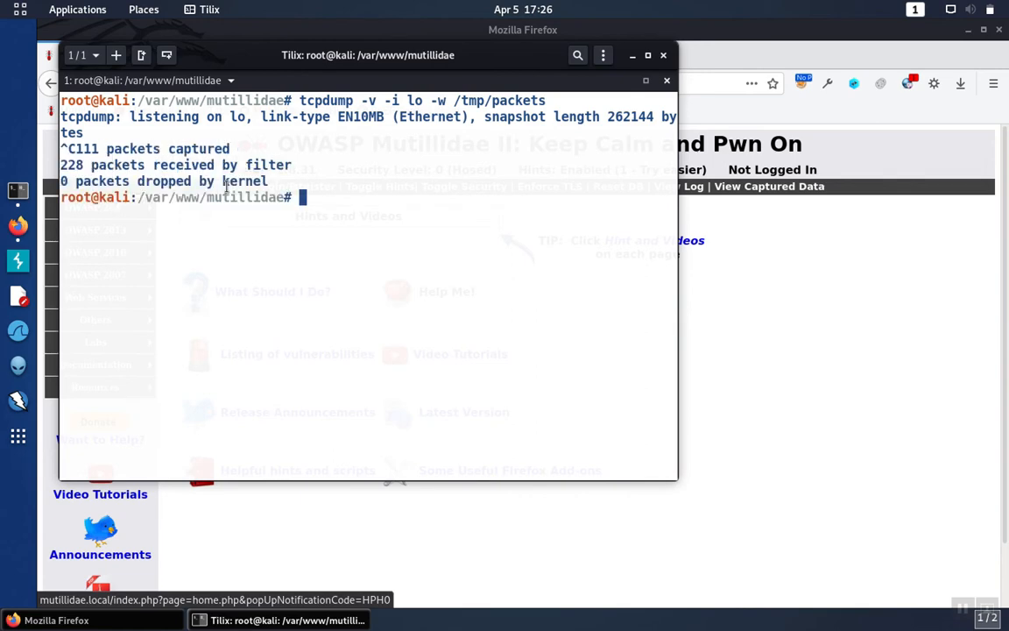
{"action": "type", "text": "wireshark /t"}
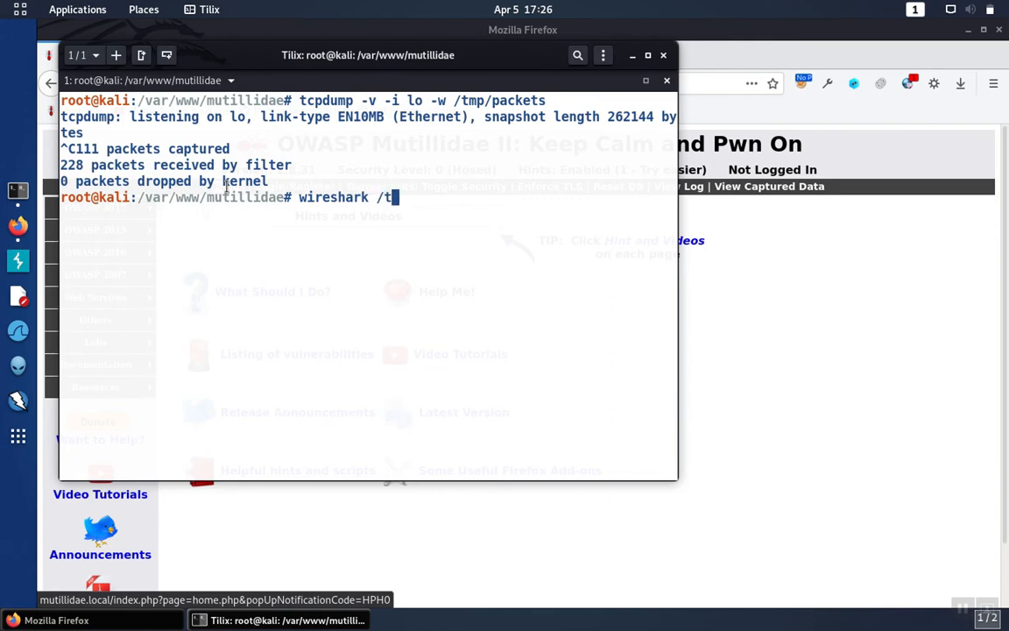
{"action": "type", "text": "mp/packets"}
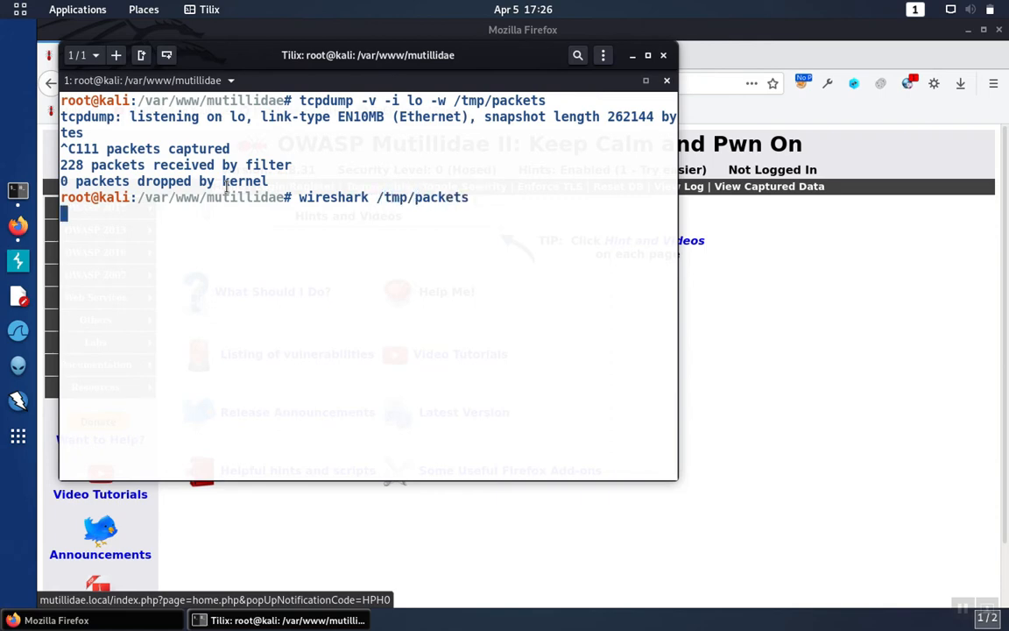
{"action": "key", "text": "Return"}
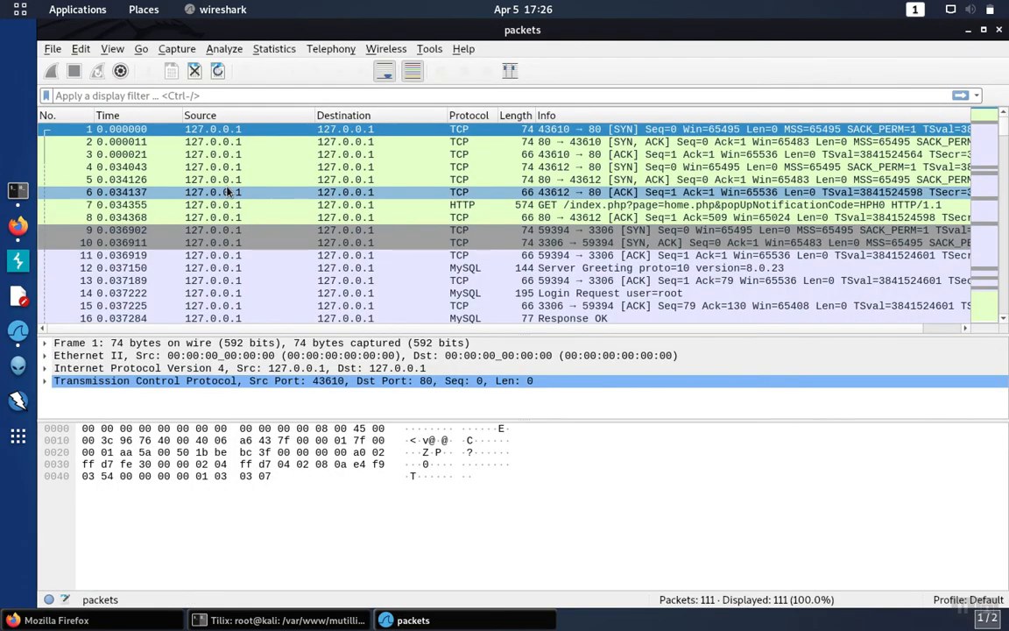
{"action": "mouse_move", "coordinate": [477, 230]}
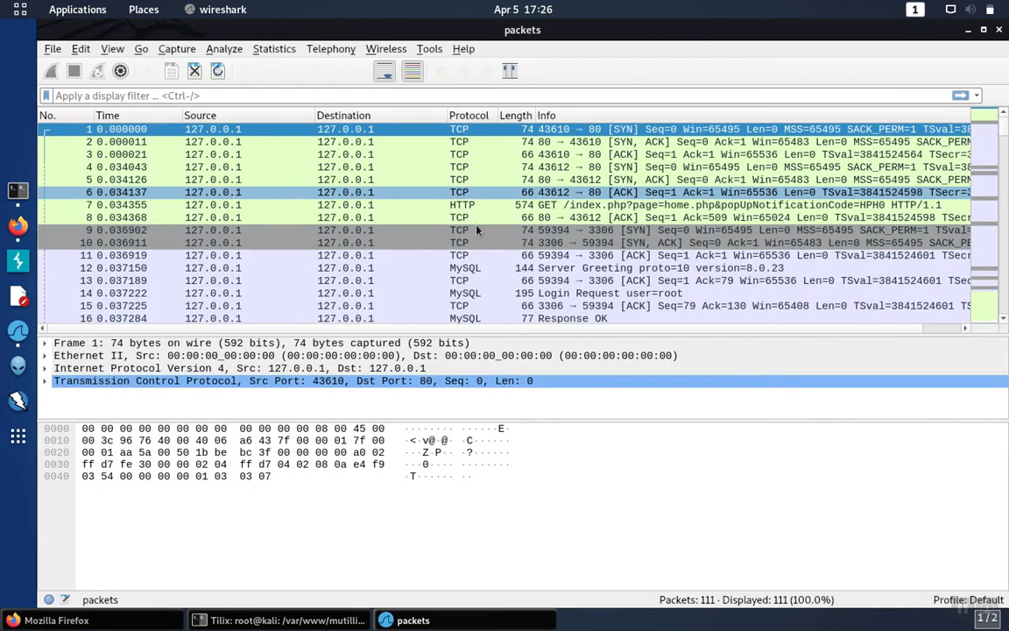
{"action": "mouse_move", "coordinate": [471, 146]}
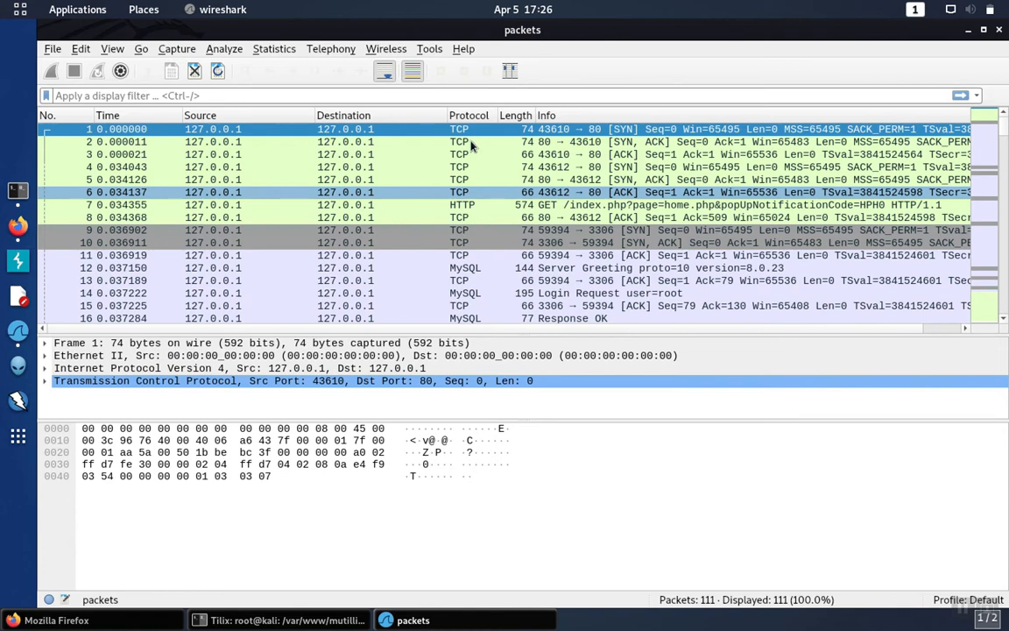
{"action": "mouse_move", "coordinate": [411, 114]}
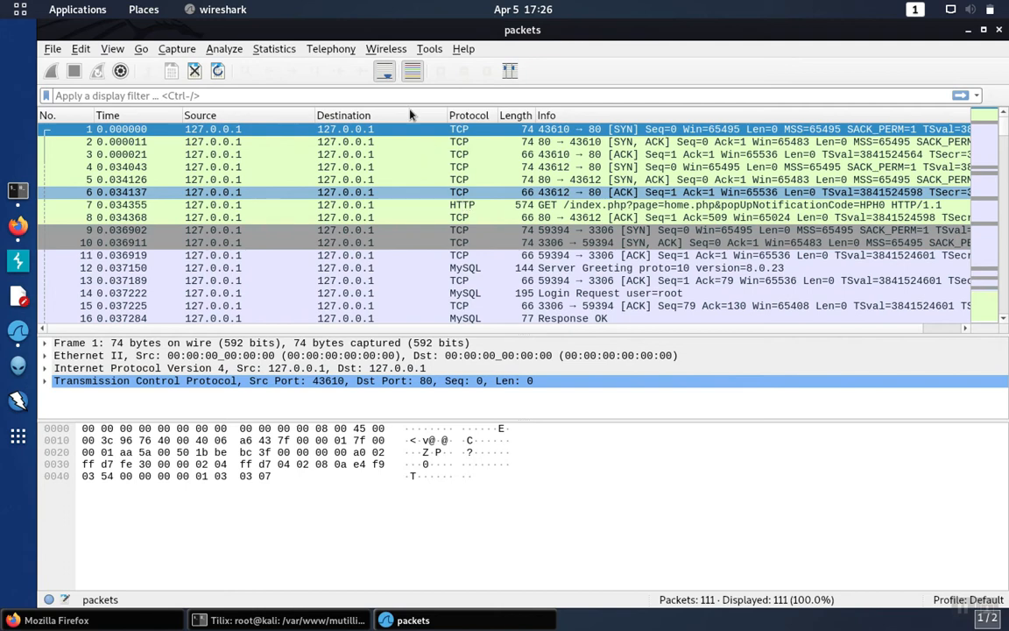
Filter to http packets and follow the HTTP stream of the GET /index.php request
{"action": "type", "text": "h"}
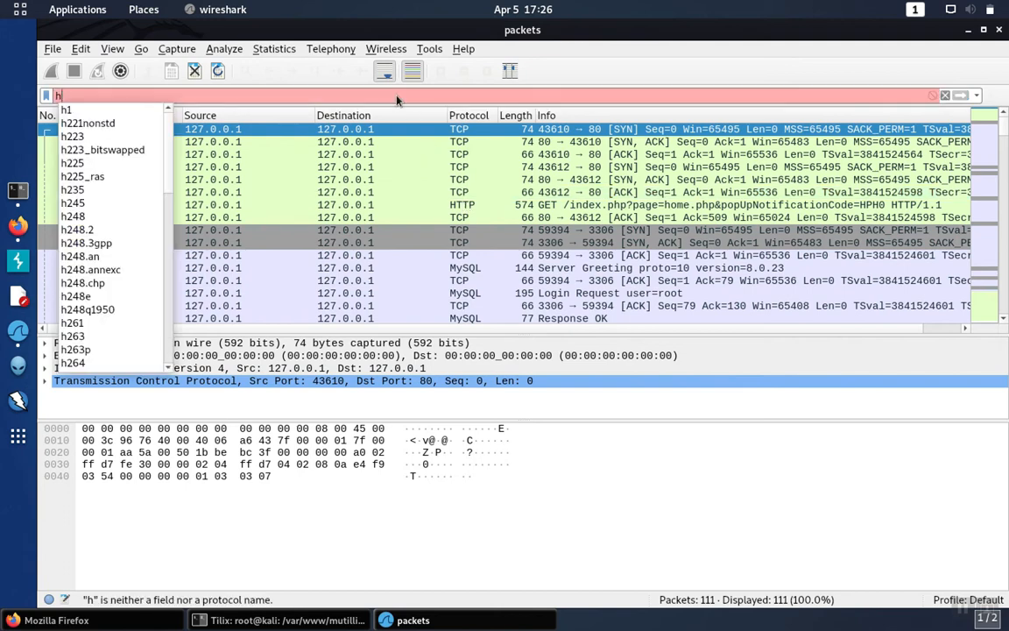
{"action": "type", "text": "ttp"}
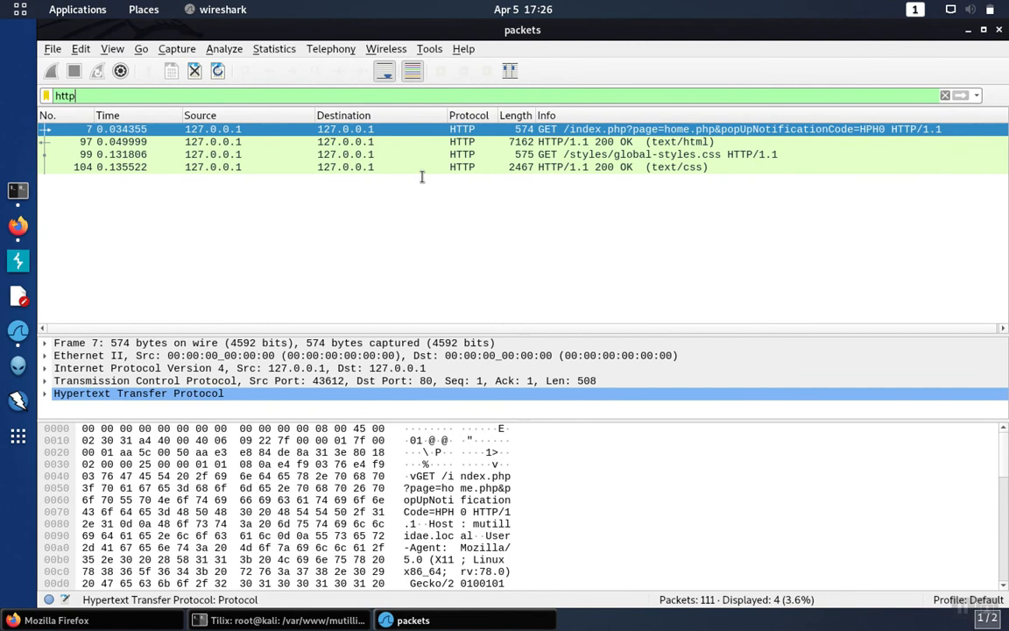
{"action": "mouse_move", "coordinate": [420, 133]}
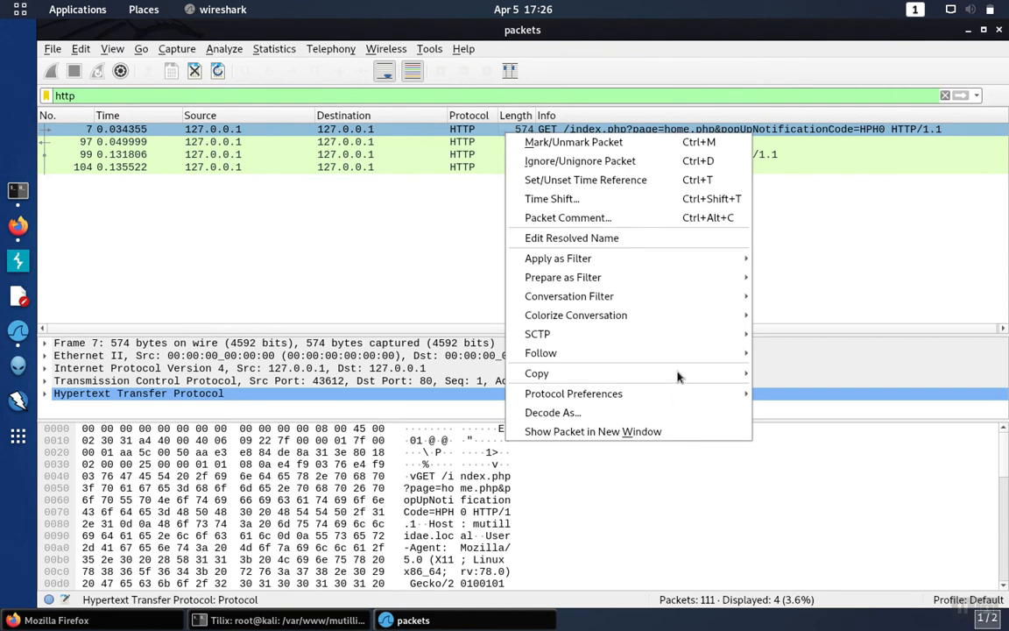
{"action": "mouse_move", "coordinate": [697, 359]}
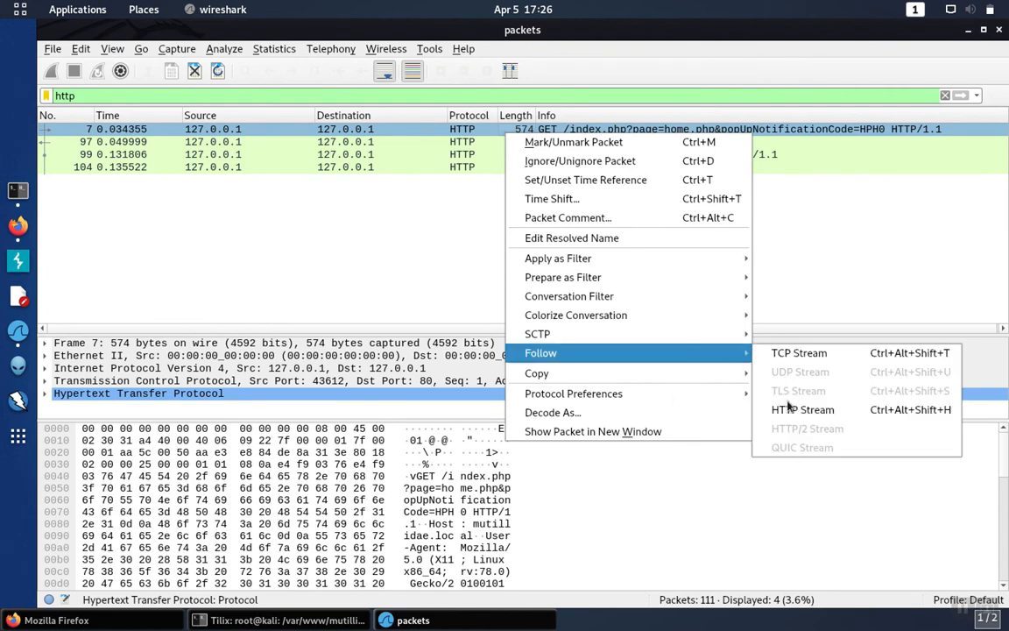
{"action": "left_click", "coordinate": [802, 410]}
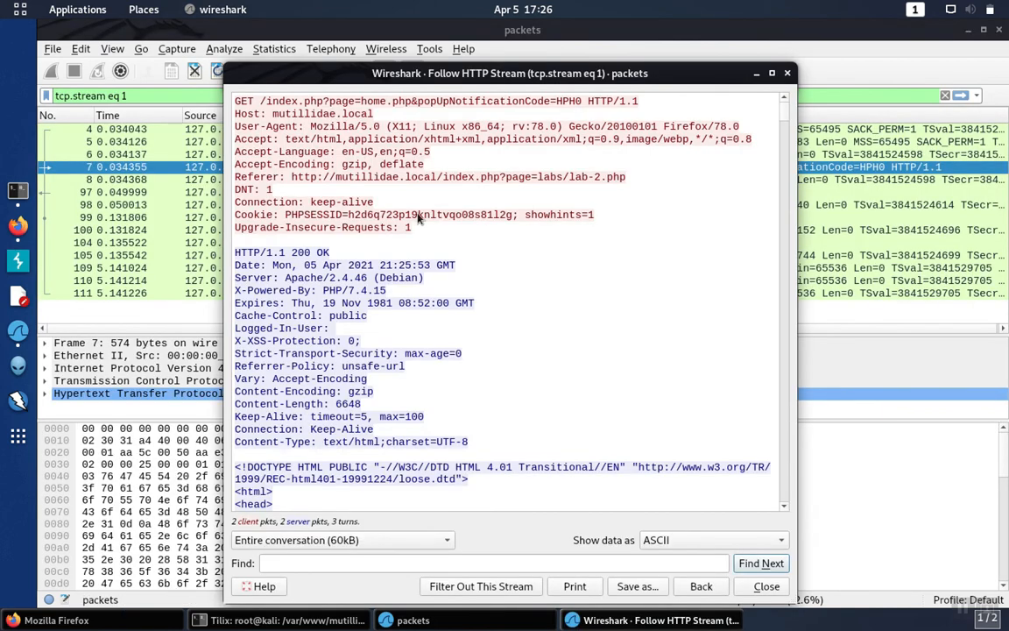
{"action": "mouse_move", "coordinate": [294, 208]}
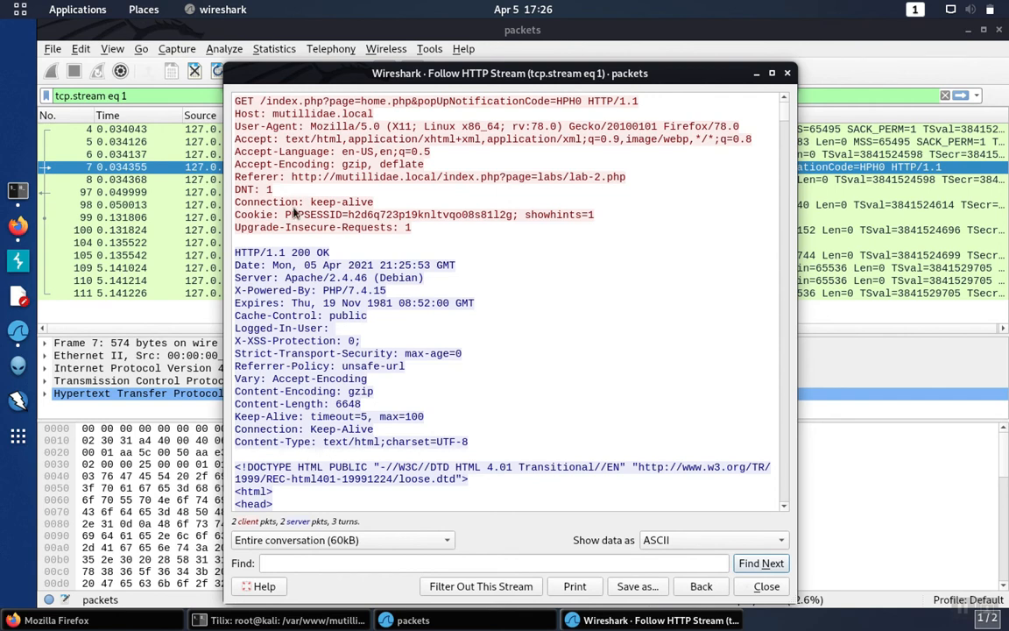
{"action": "mouse_move", "coordinate": [294, 214]}
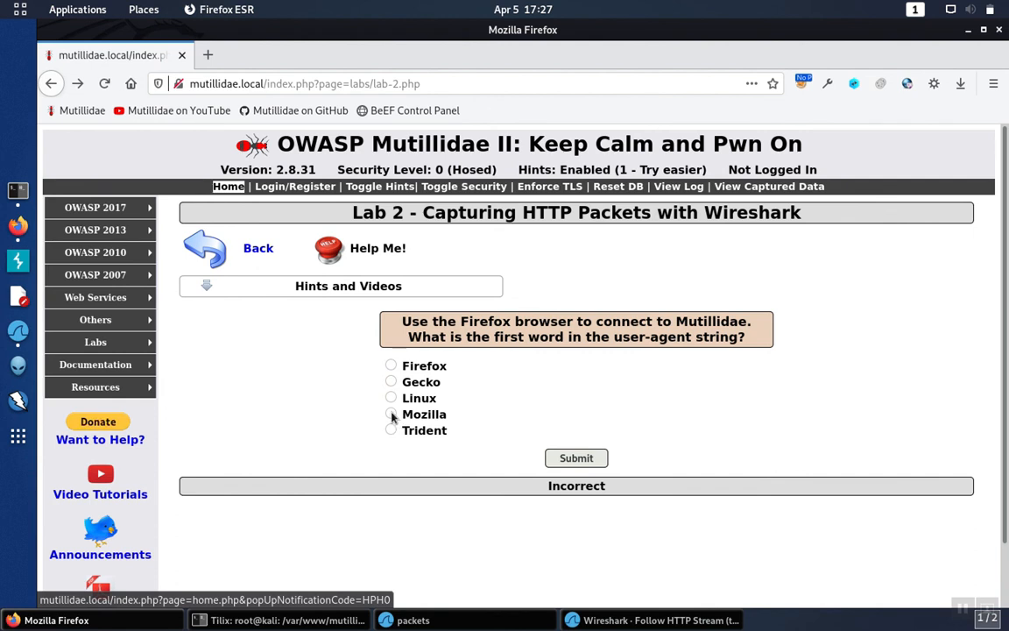
Submit Mozilla as the user-agent's first word so Lab 2 is marked Correct
{"action": "left_click", "coordinate": [571, 457]}
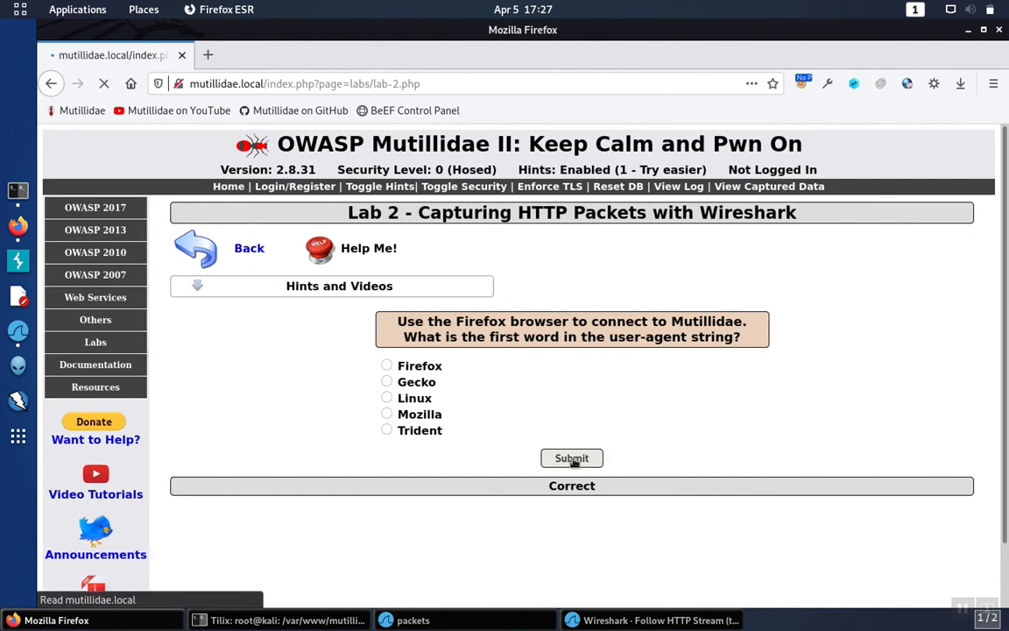